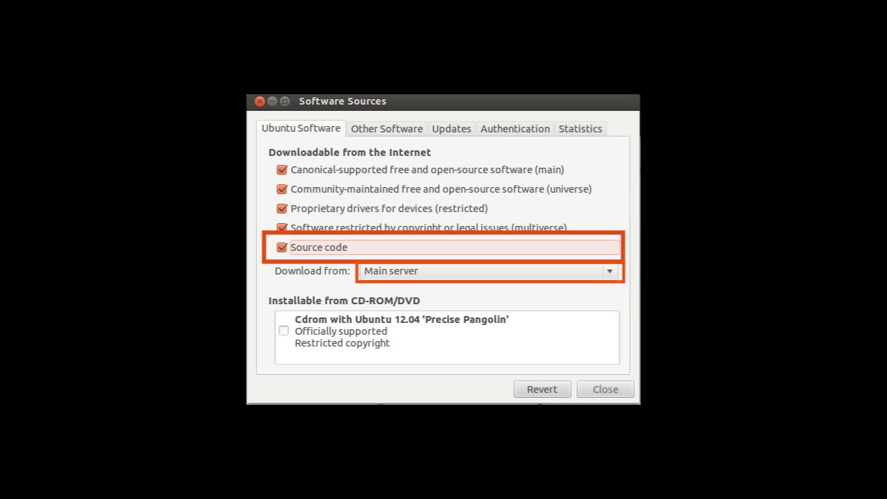
click(604, 389)
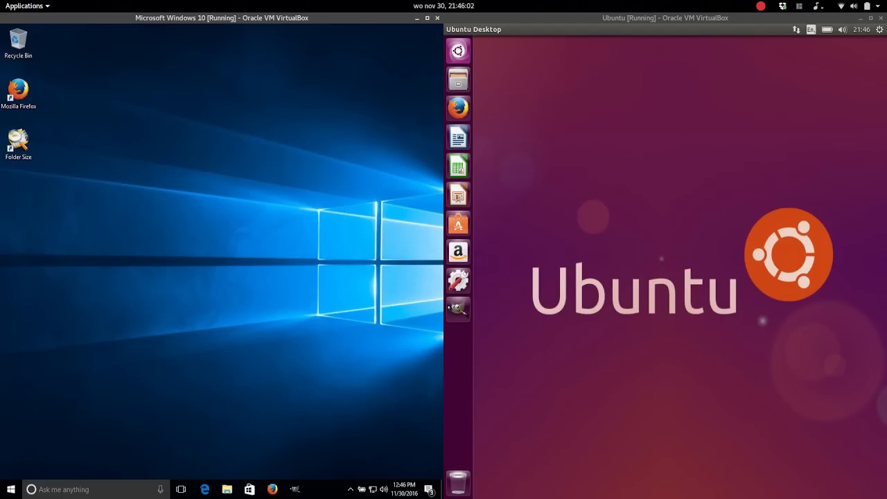